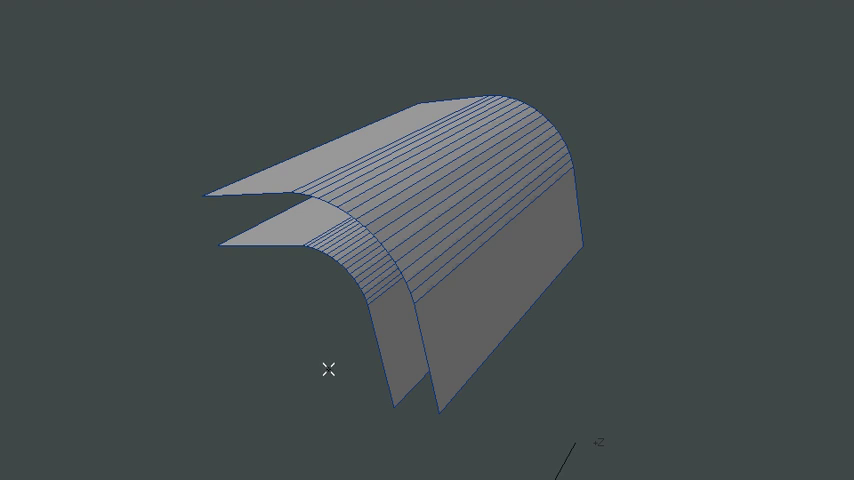
left_click_drag(328, 368, 342, 350)
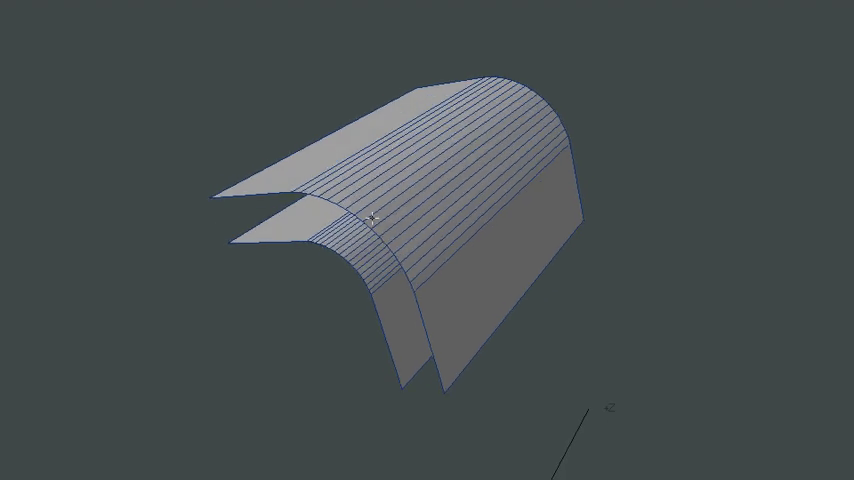
mouse_move(290, 193)
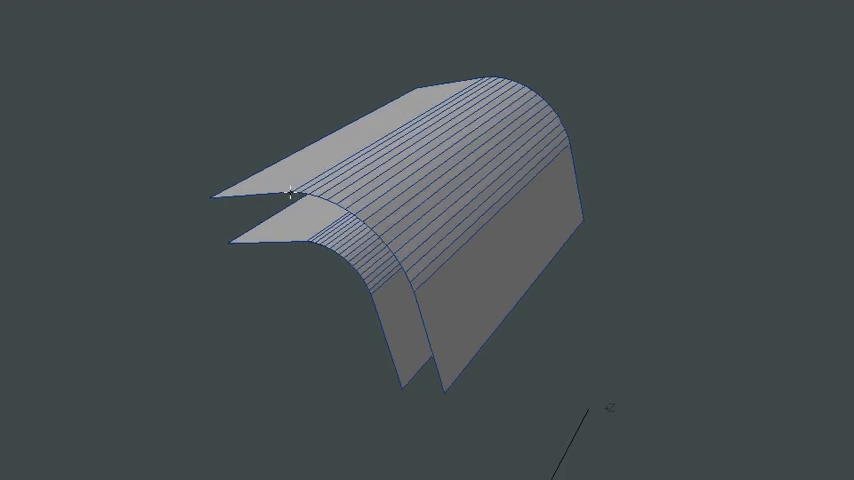